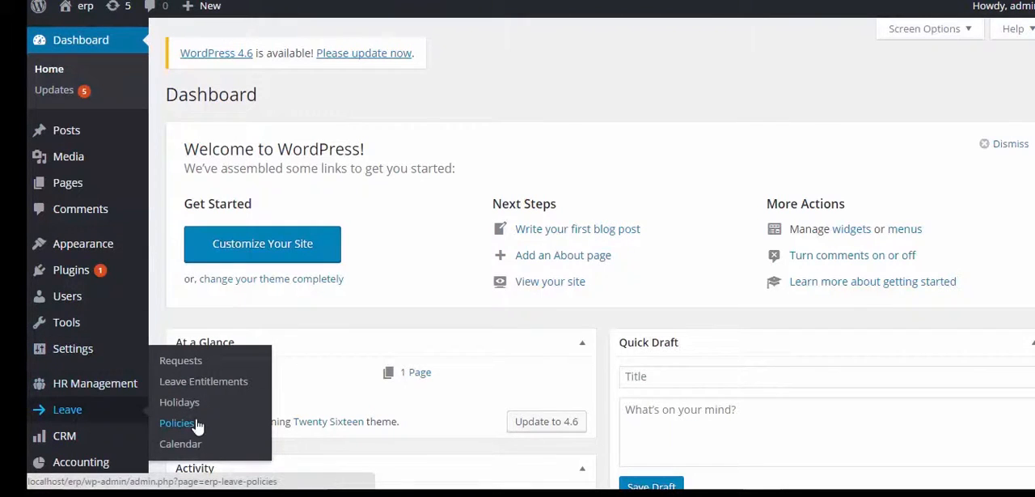
Go to the Leave Policies page from the Leave menu in the admin sidebar
{"action": "left_click", "coordinate": [176, 422]}
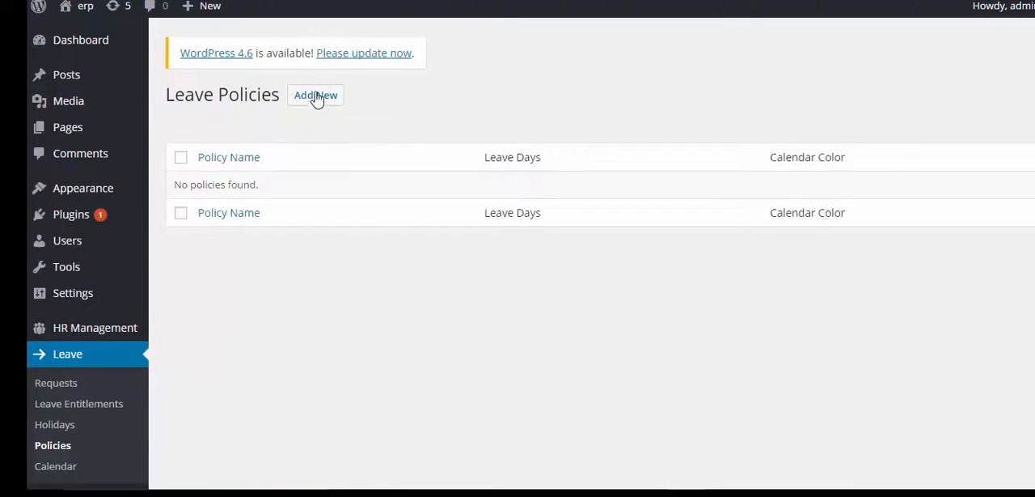
Start a new policy named Leave: 20 days, red, Quality Control, QC Officer, Dhaka
{"action": "left_click", "coordinate": [316, 95]}
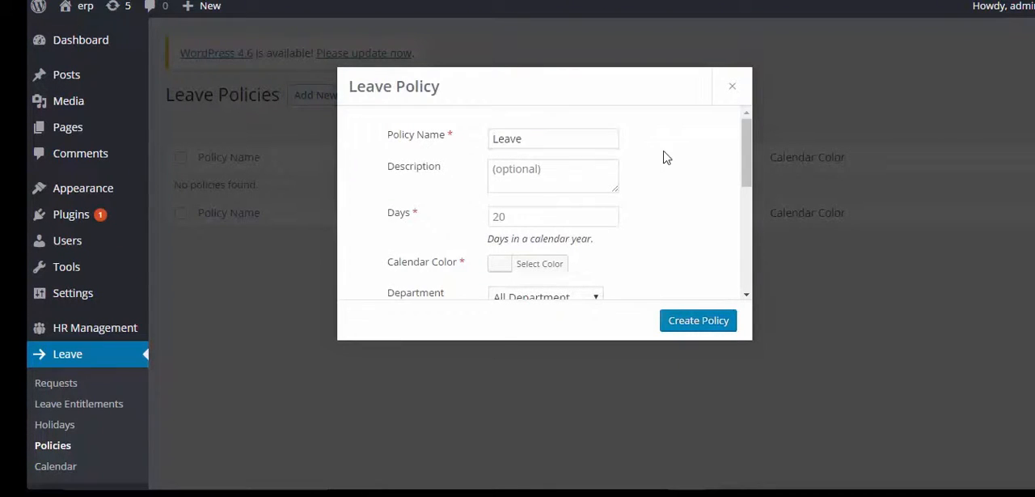
{"action": "type", "text": "Any"}
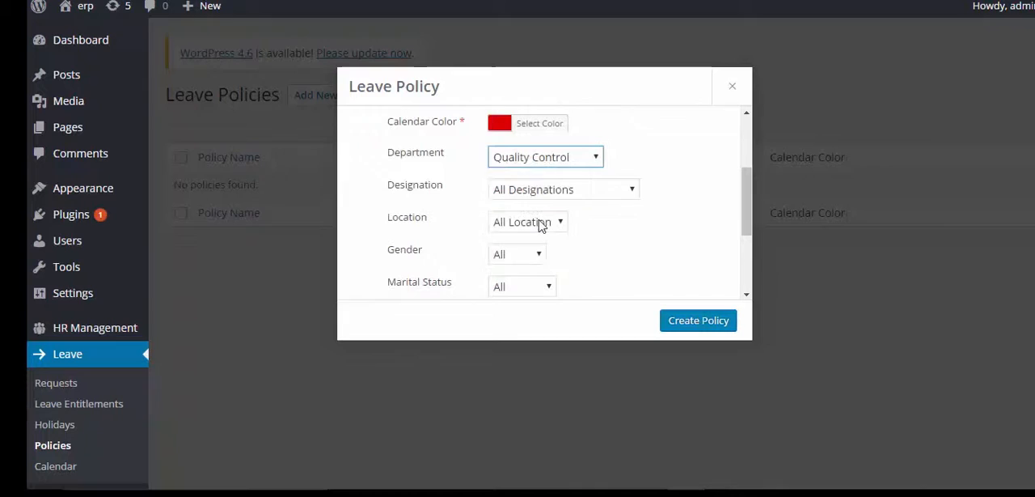
{"action": "left_click", "coordinate": [563, 189]}
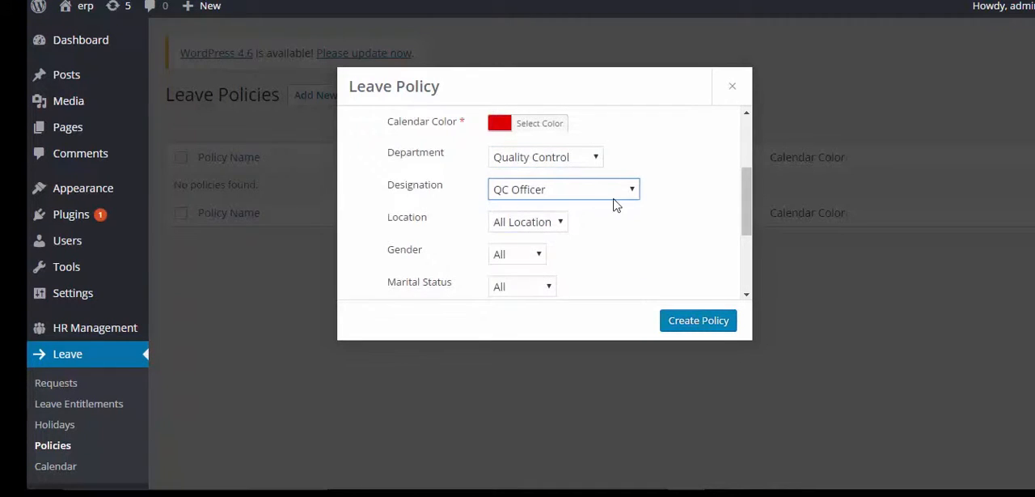
{"action": "left_click", "coordinate": [527, 220]}
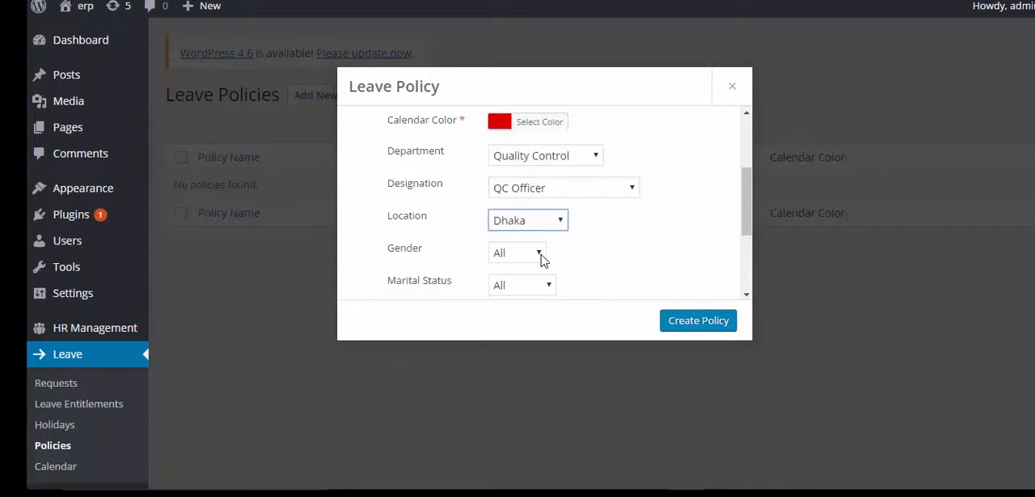
Set the policy's gender to Male, marital status to Single, and activation to Immediately
{"action": "left_click", "coordinate": [517, 253]}
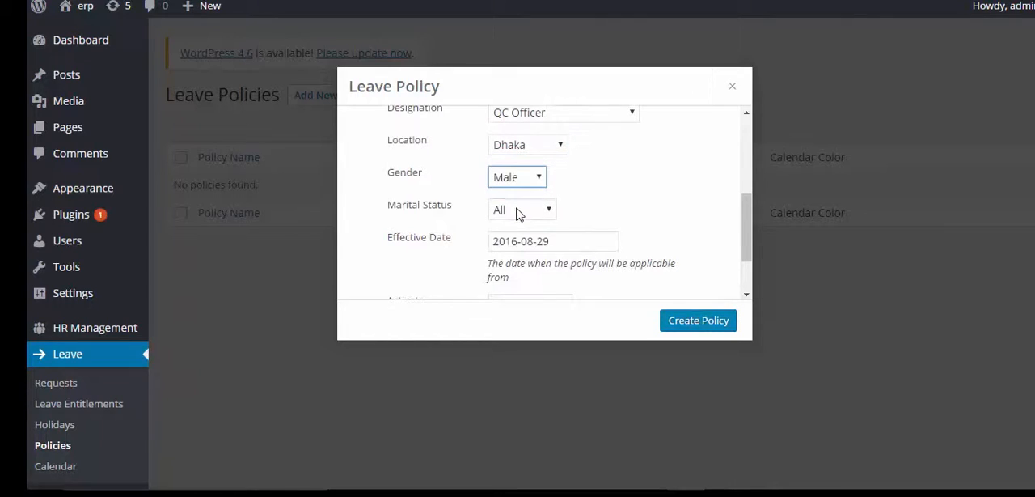
{"action": "left_click", "coordinate": [521, 209]}
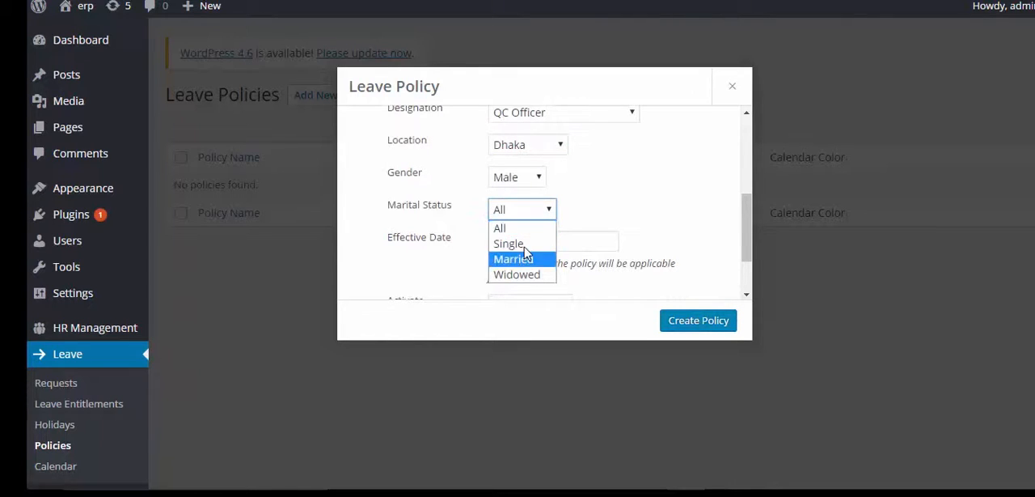
{"action": "left_click", "coordinate": [508, 243]}
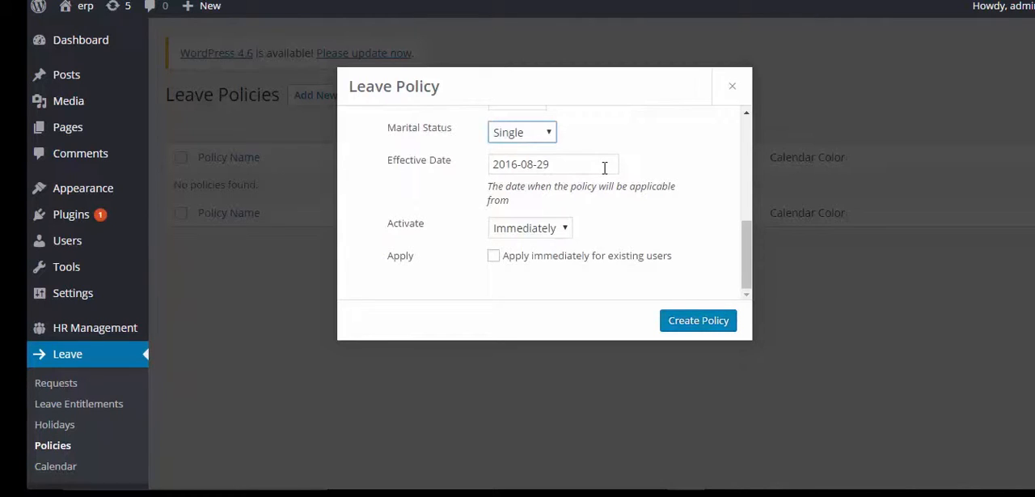
{"action": "mouse_move", "coordinate": [566, 231]}
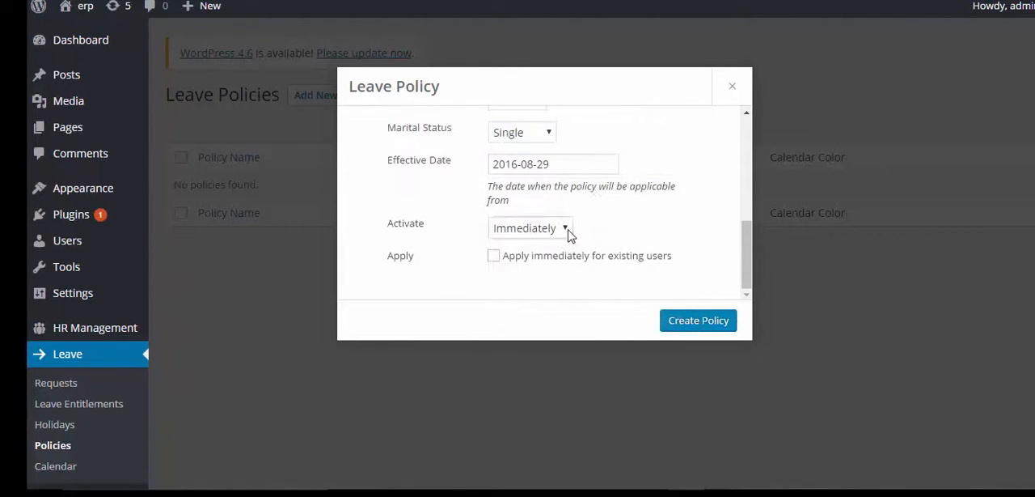
{"action": "left_click", "coordinate": [529, 228]}
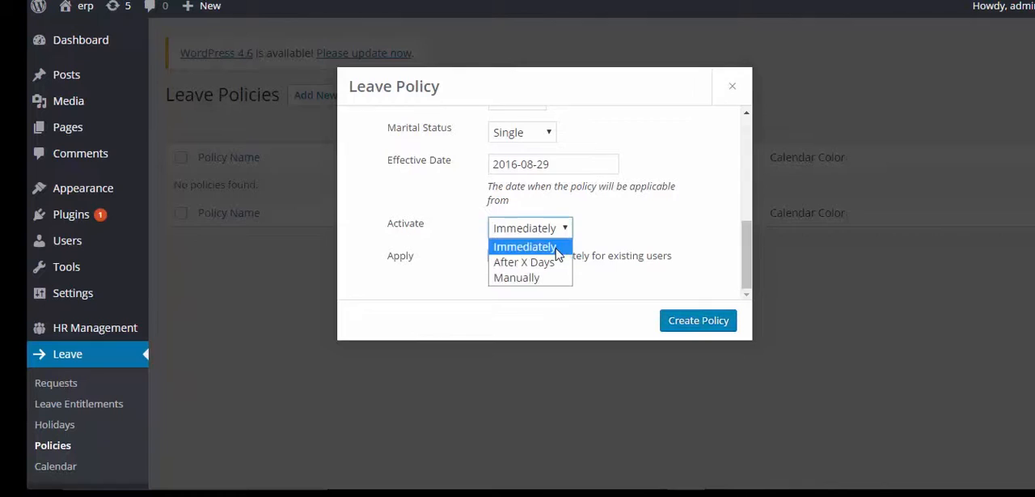
{"action": "left_click", "coordinate": [524, 246]}
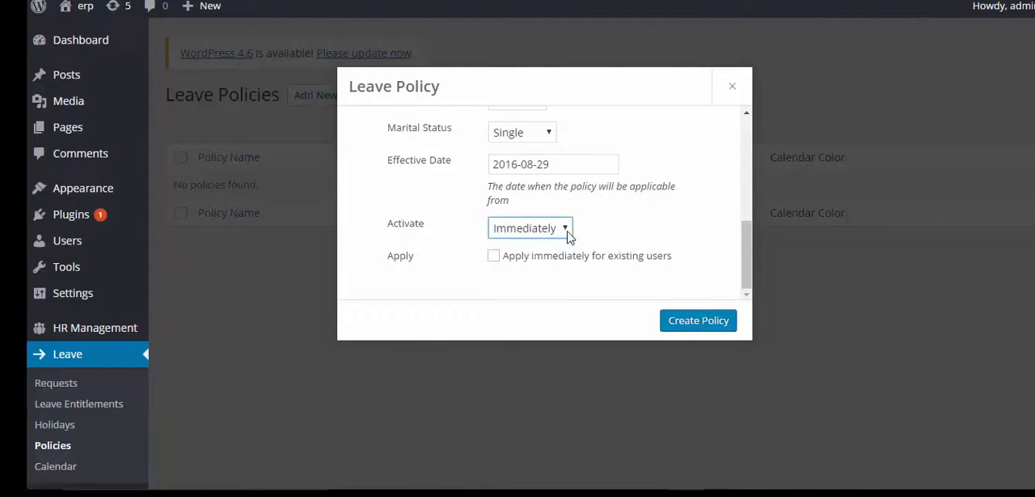
{"action": "scroll", "scroll_direction": "down", "scroll_amount": 3}
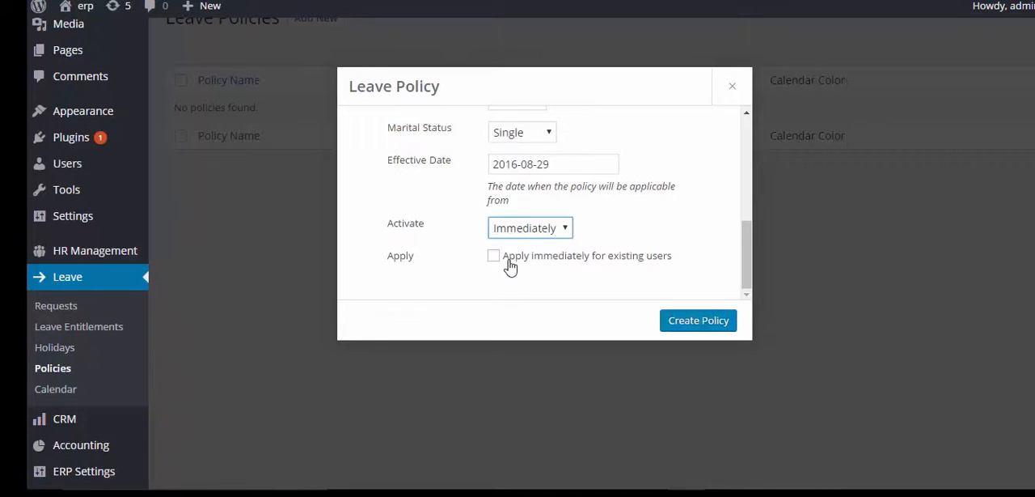
Tick 'Apply immediately for existing users' and create the Leave policy
{"action": "left_click", "coordinate": [493, 254]}
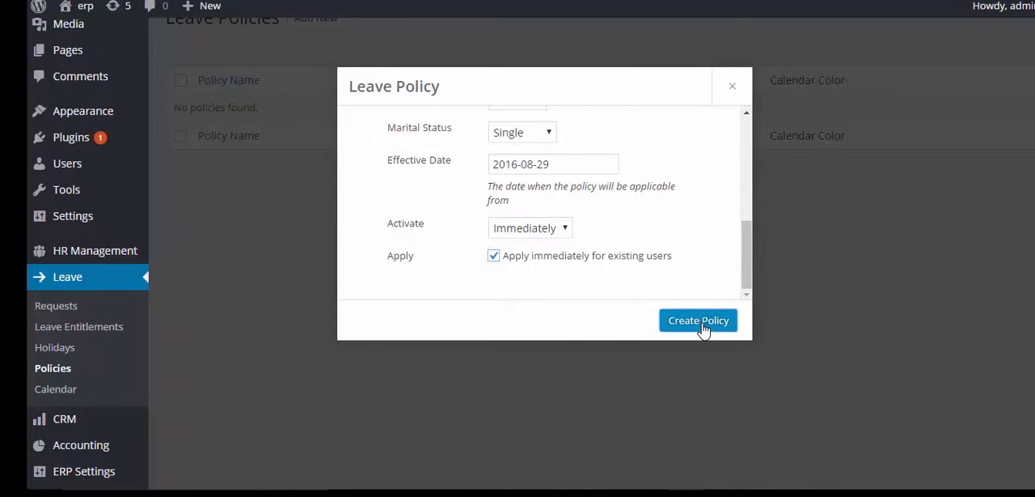
{"action": "left_click", "coordinate": [698, 320]}
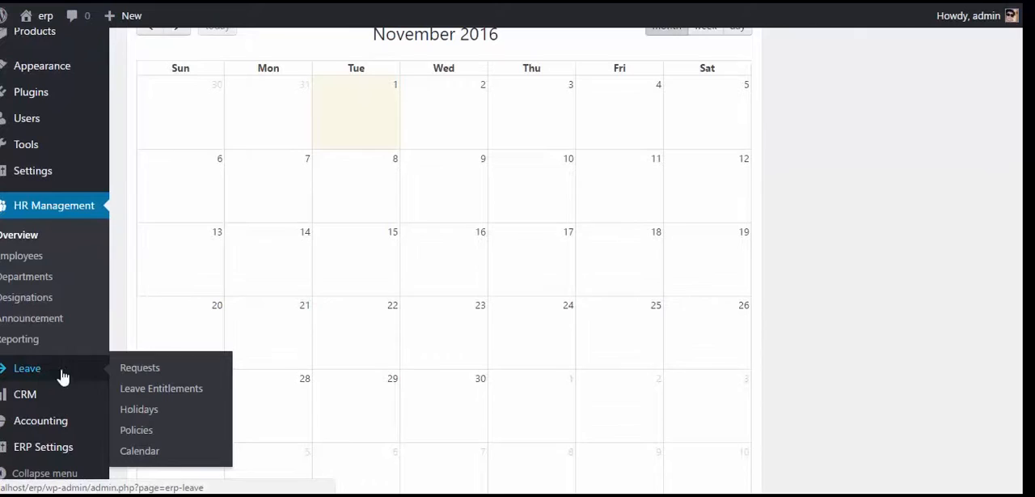
{"action": "left_click", "coordinate": [161, 388]}
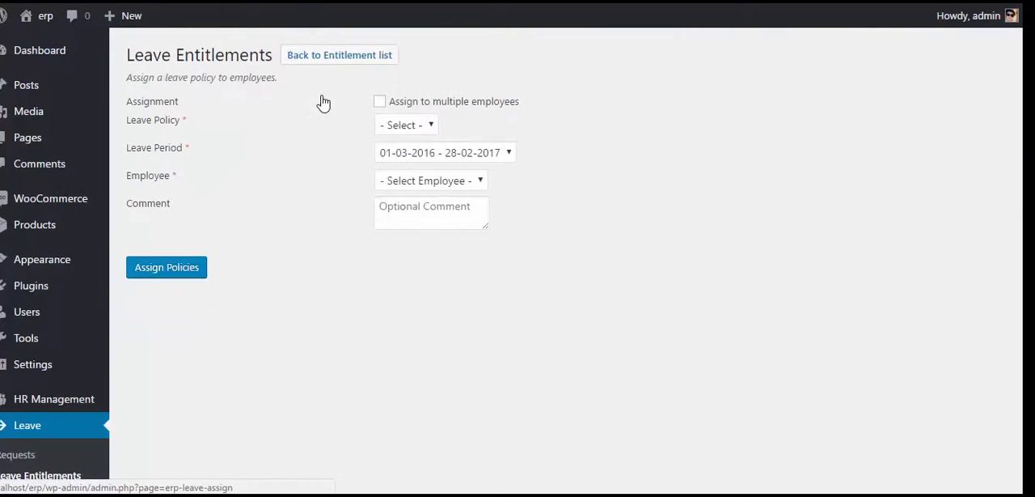
{"action": "left_click", "coordinate": [406, 124]}
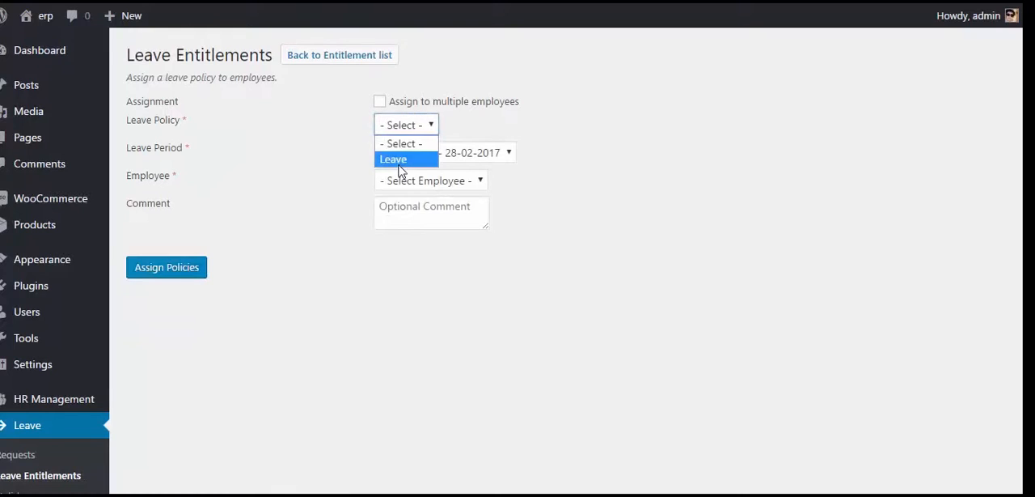
{"action": "left_click", "coordinate": [393, 159]}
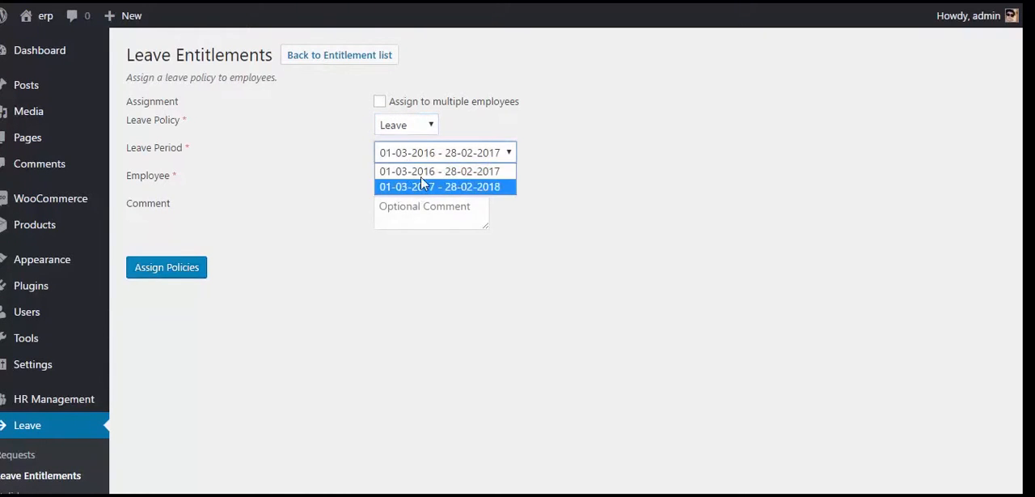
{"action": "left_click", "coordinate": [431, 180]}
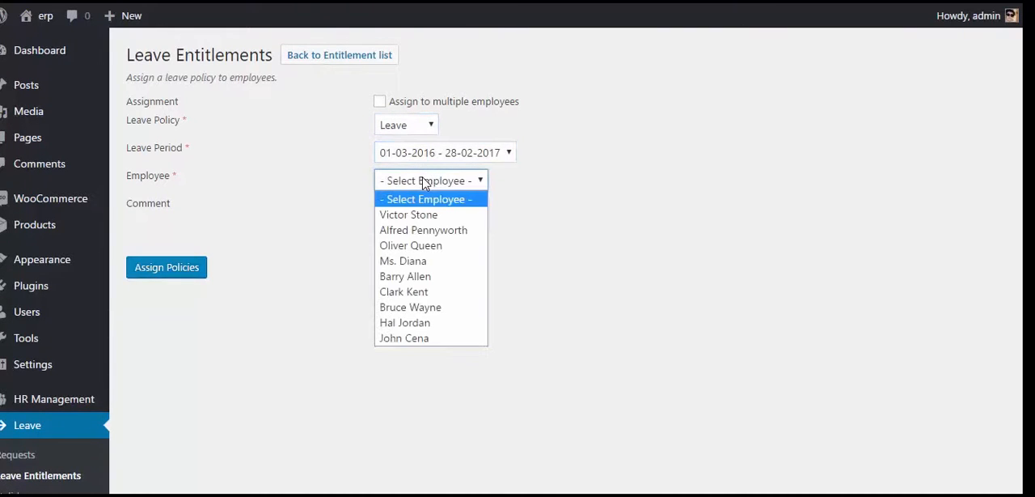
{"action": "left_click", "coordinate": [409, 215]}
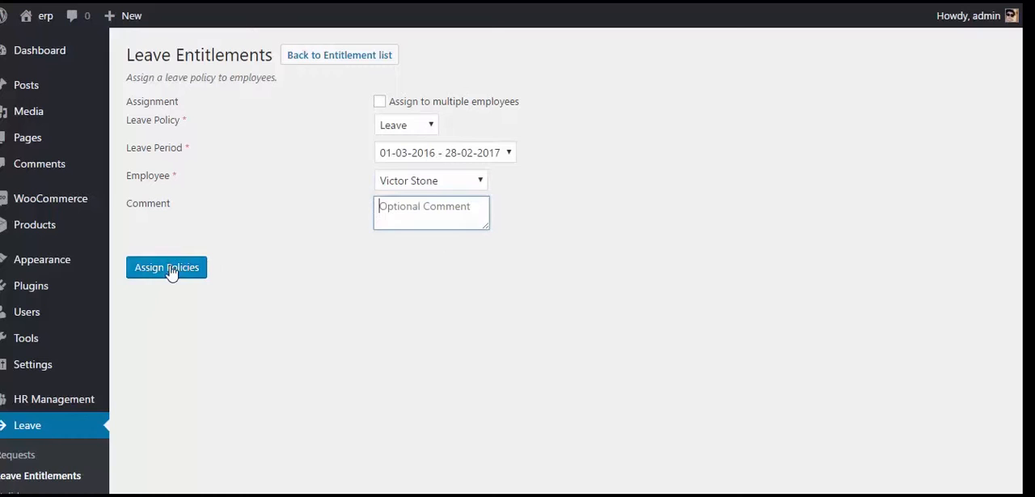
{"action": "left_click", "coordinate": [166, 267]}
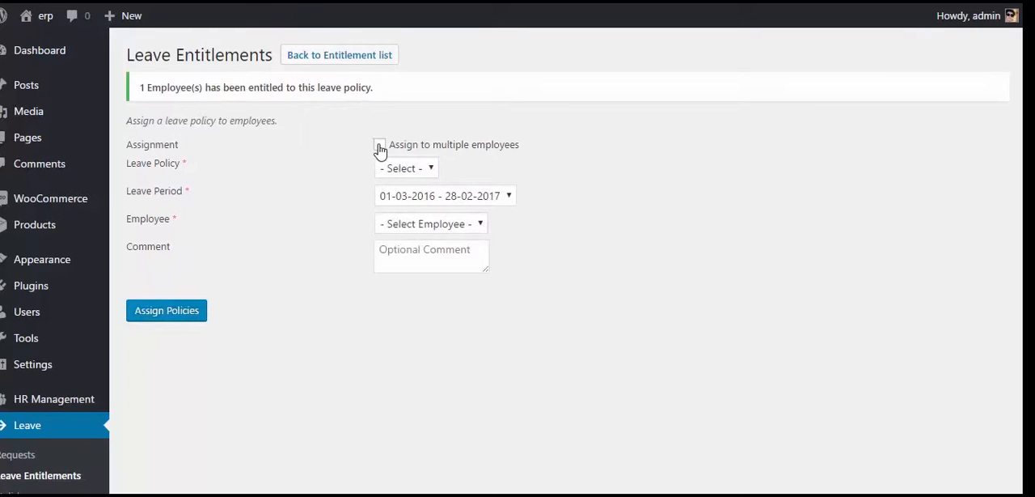
Switch entitlements to multiple employees with policy Leave and location Dhaka
{"action": "left_click", "coordinate": [379, 145]}
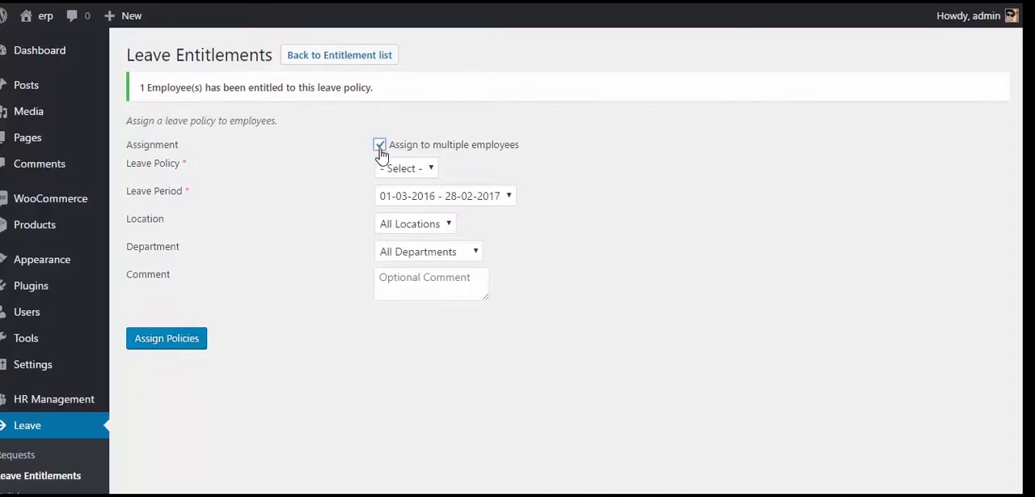
{"action": "left_click", "coordinate": [406, 168]}
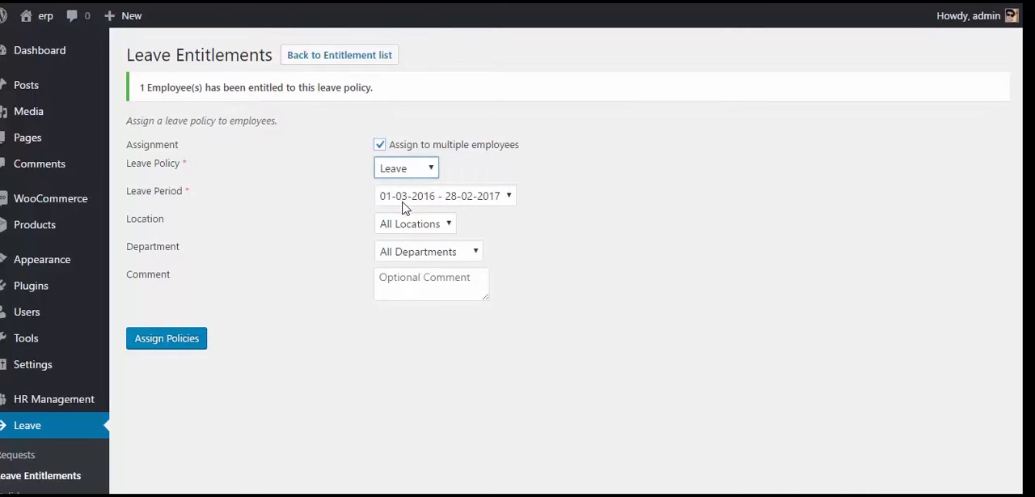
{"action": "left_click", "coordinate": [415, 224]}
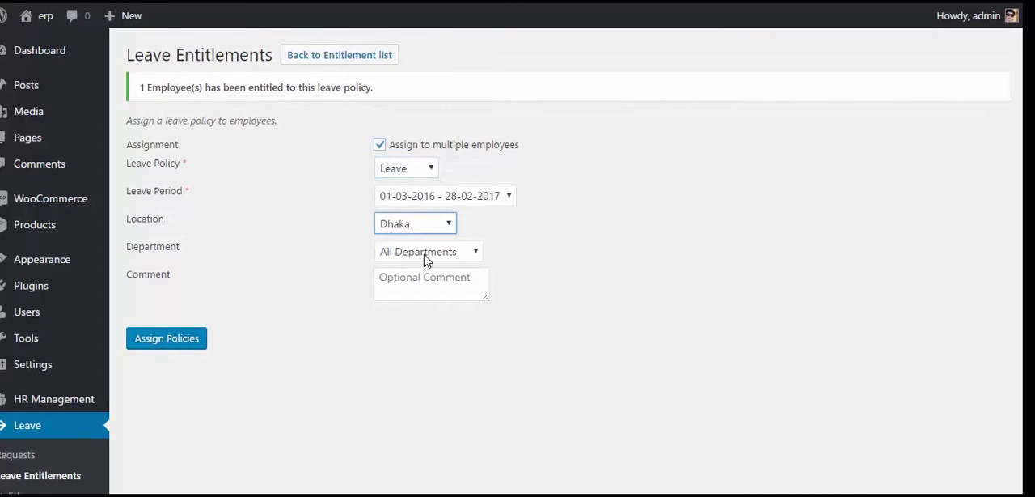
{"action": "left_click", "coordinate": [427, 251]}
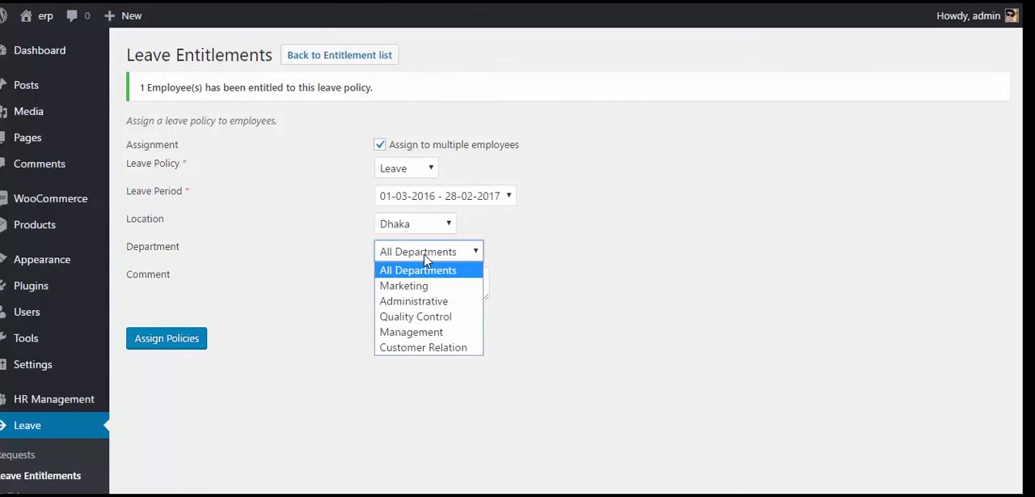
{"action": "mouse_move", "coordinate": [415, 332]}
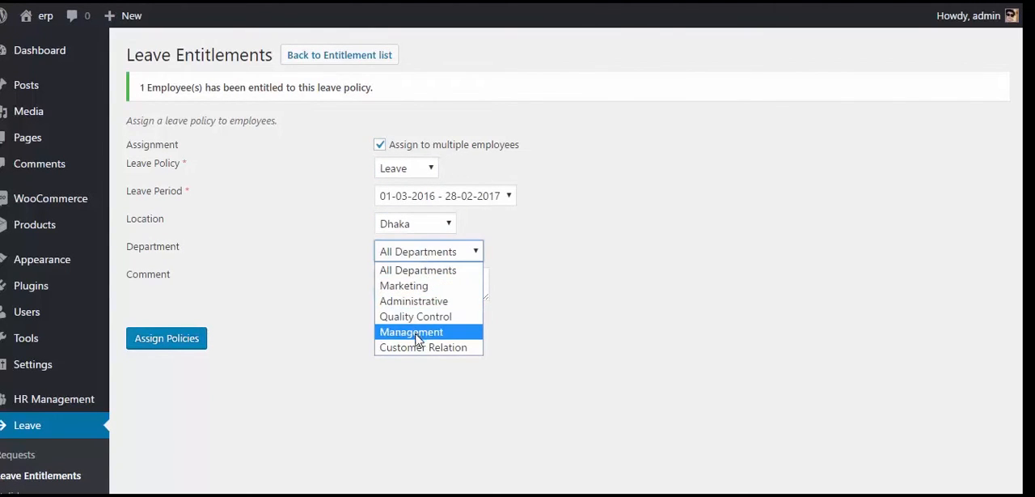
{"action": "mouse_move", "coordinate": [417, 347]}
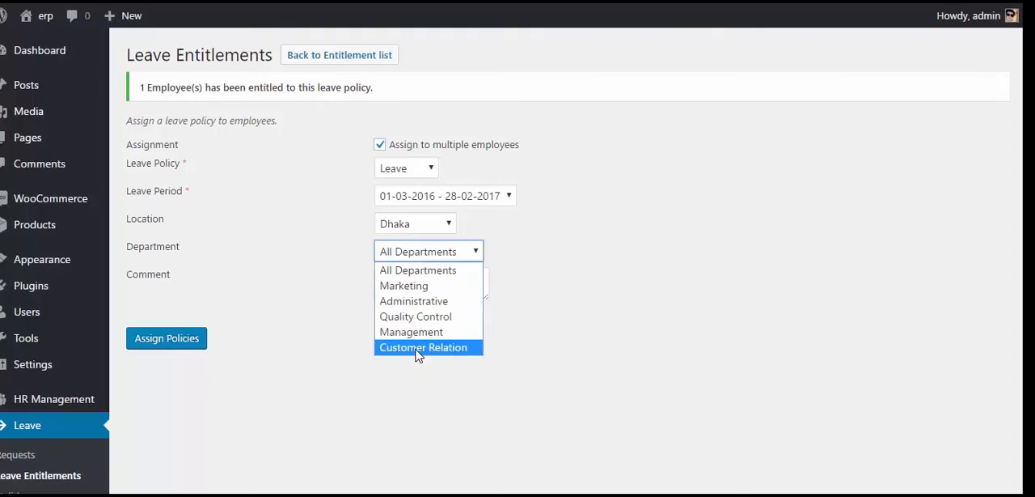